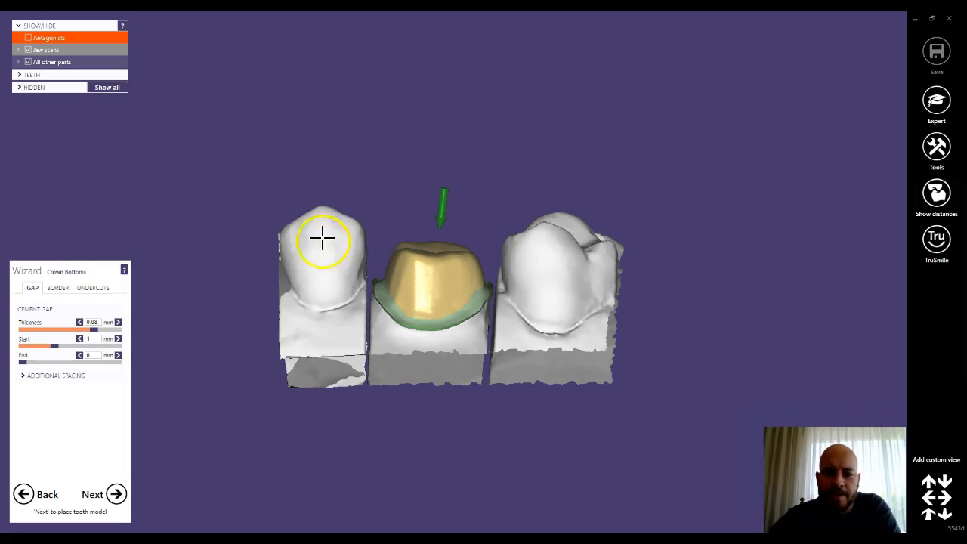
mouse_move(427, 196)
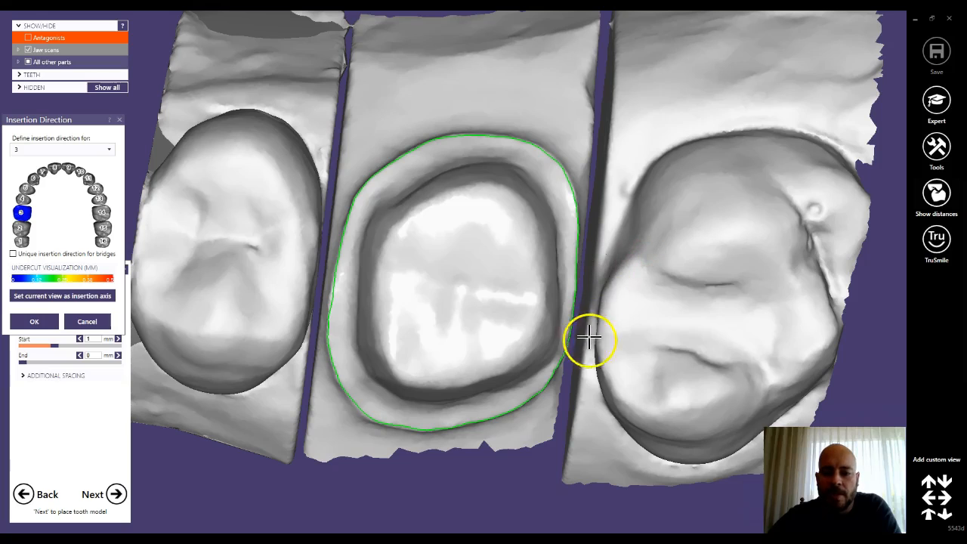
Bring up the Insertion Direction settings for the prepared tooth in the Crown Bottoms step
click(33, 320)
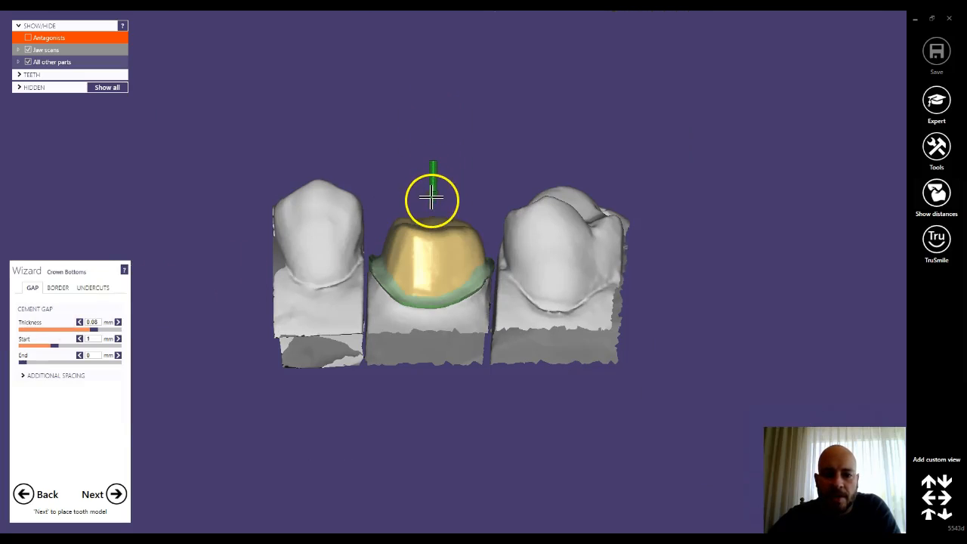